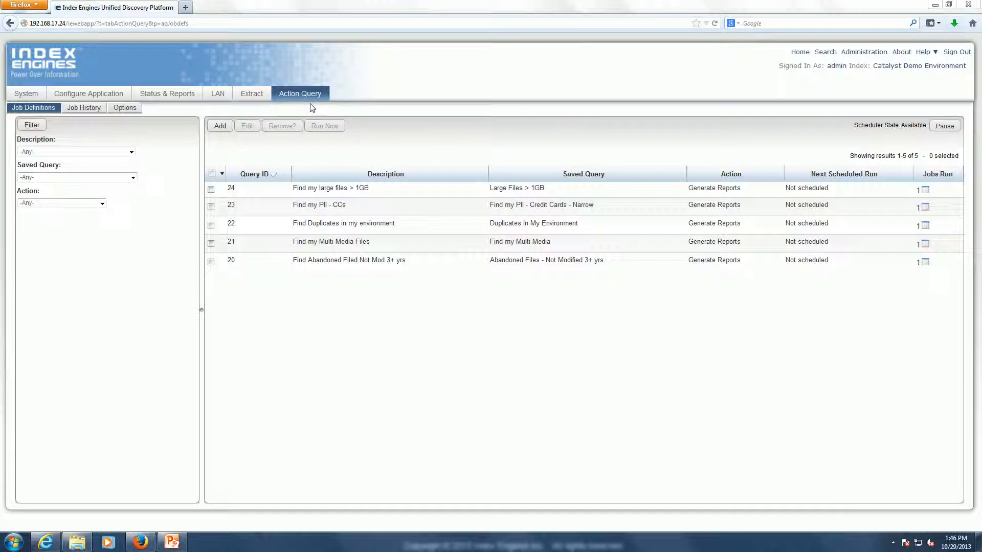
pyautogui.moveTo(316, 283)
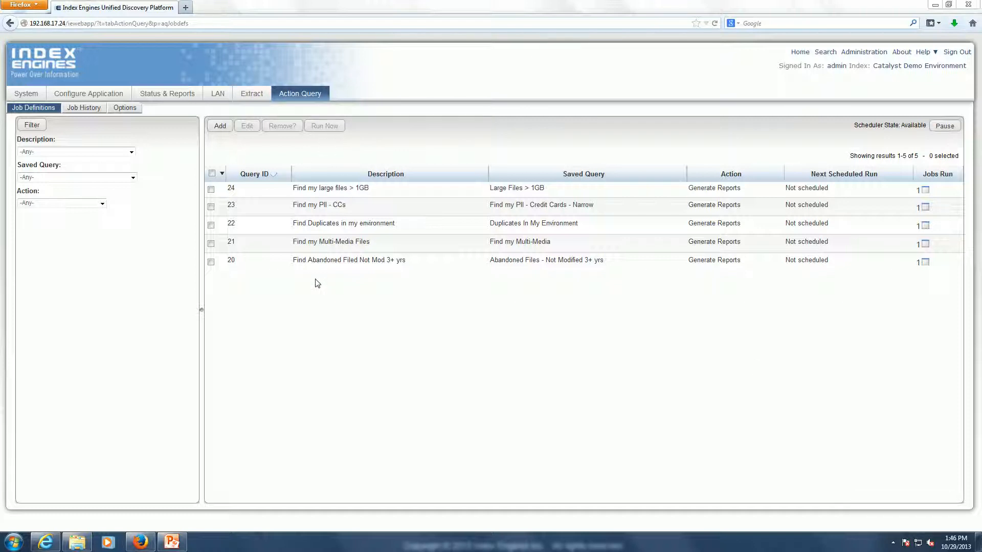
pyautogui.moveTo(243, 244)
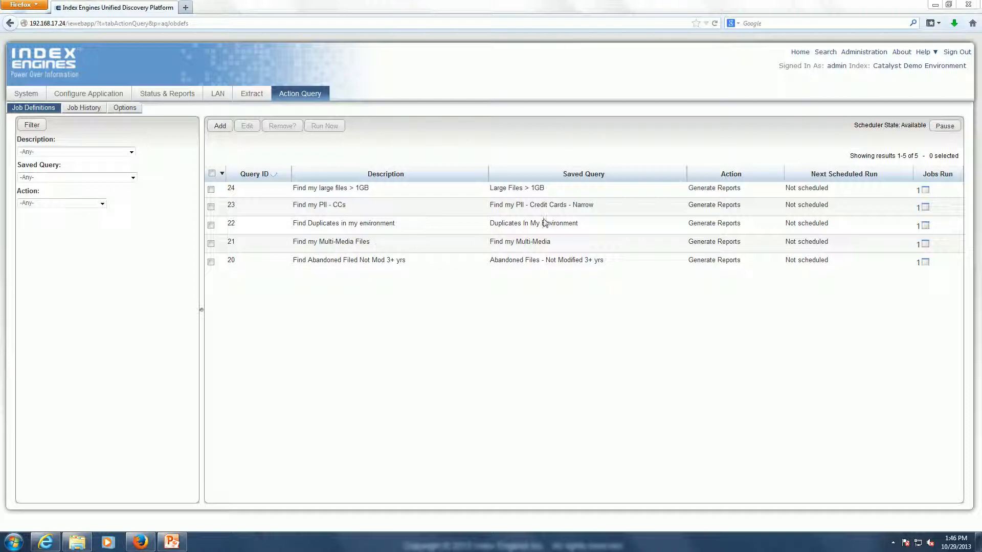
pyautogui.moveTo(505, 251)
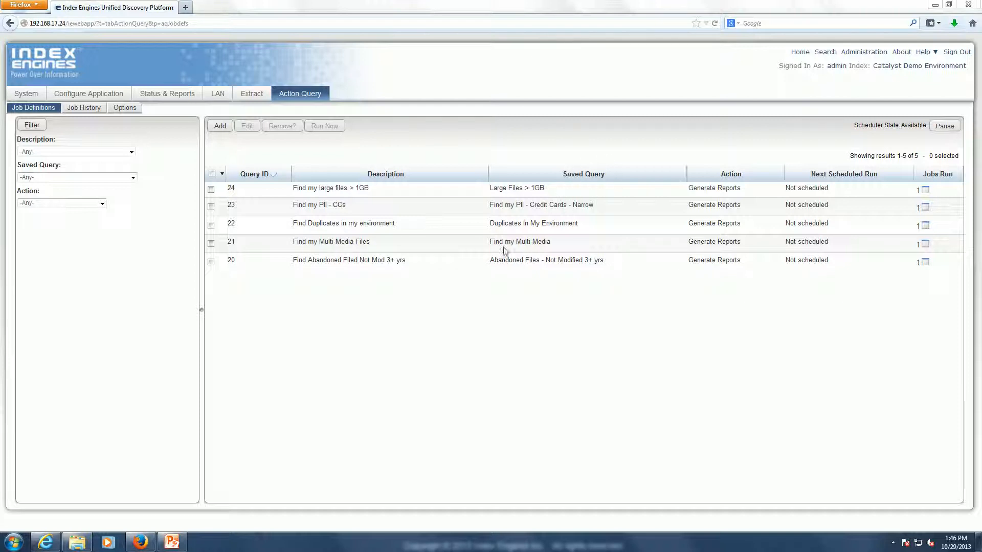
pyautogui.moveTo(601, 257)
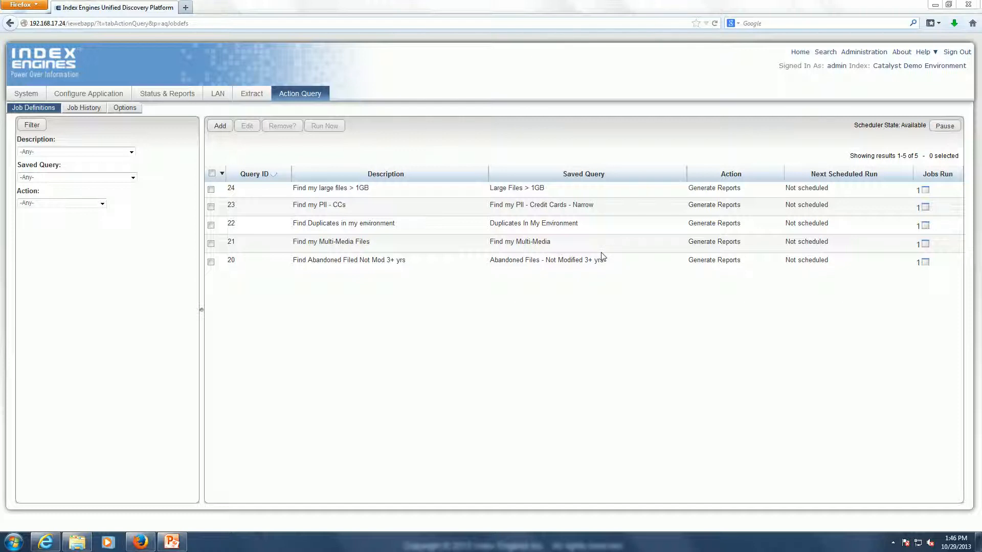
pyautogui.moveTo(253, 244)
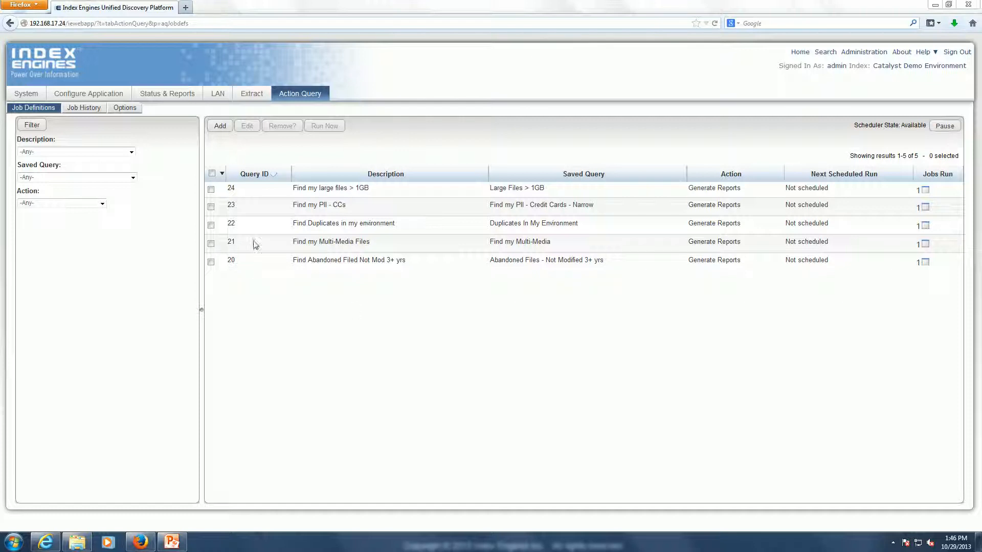
pyautogui.moveTo(726, 263)
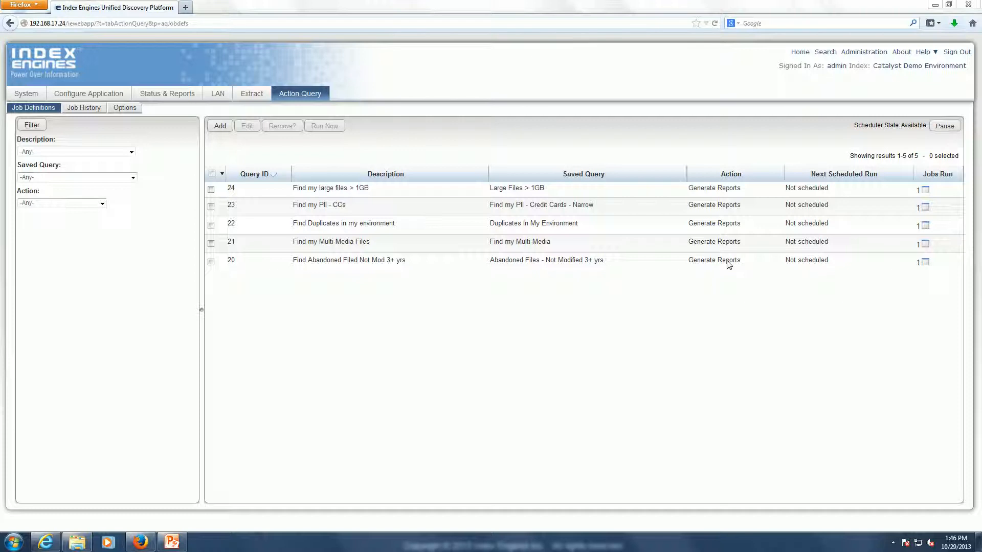
pyautogui.moveTo(713, 246)
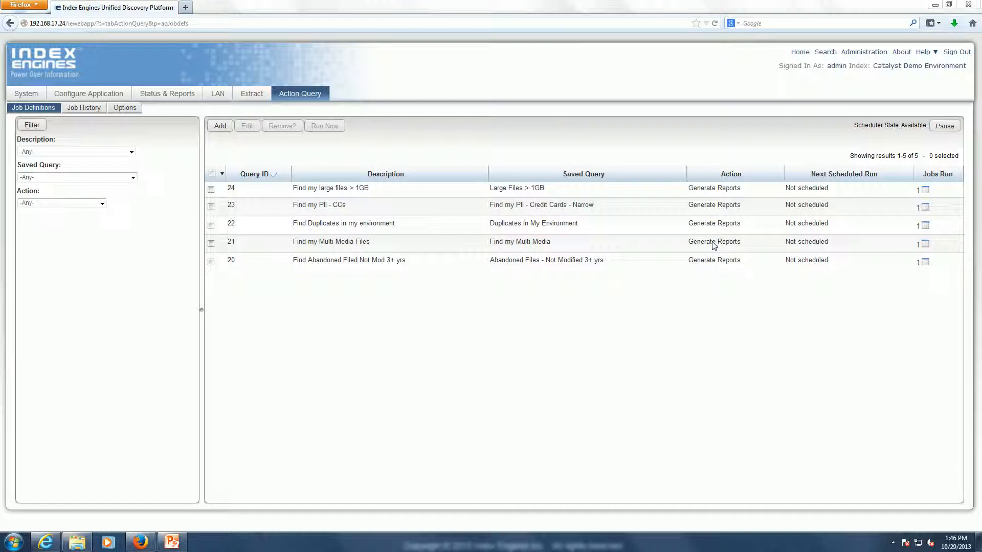
pyautogui.moveTo(568, 249)
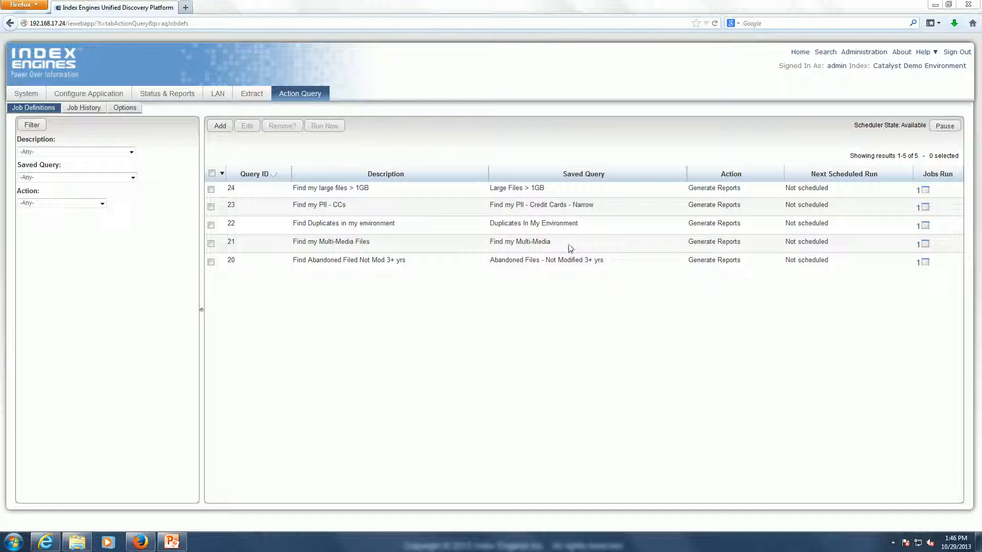
pyautogui.moveTo(710, 248)
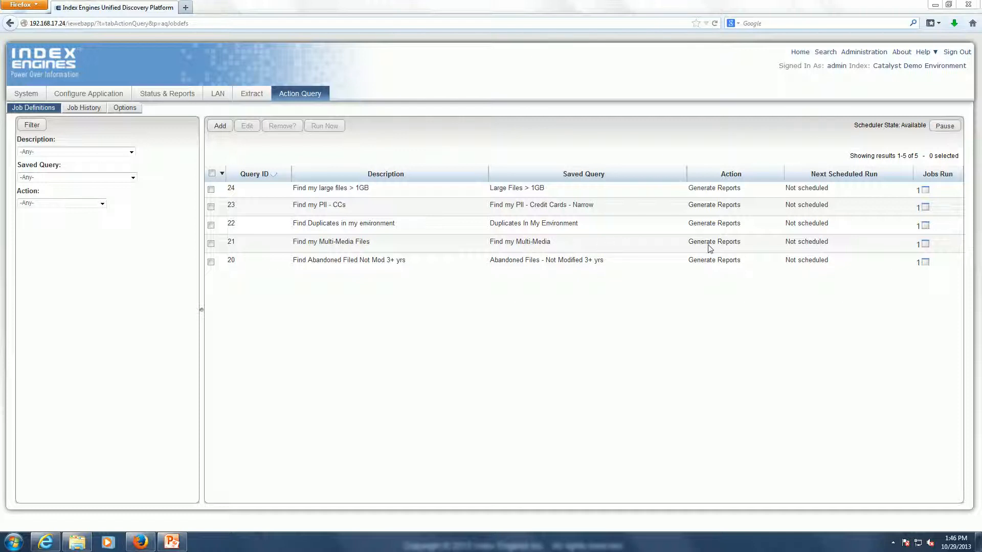
# Select query 21, Find my Multi-Media Files, and bring it up in the Edit Action Query dialog.
pyautogui.click(210, 243)
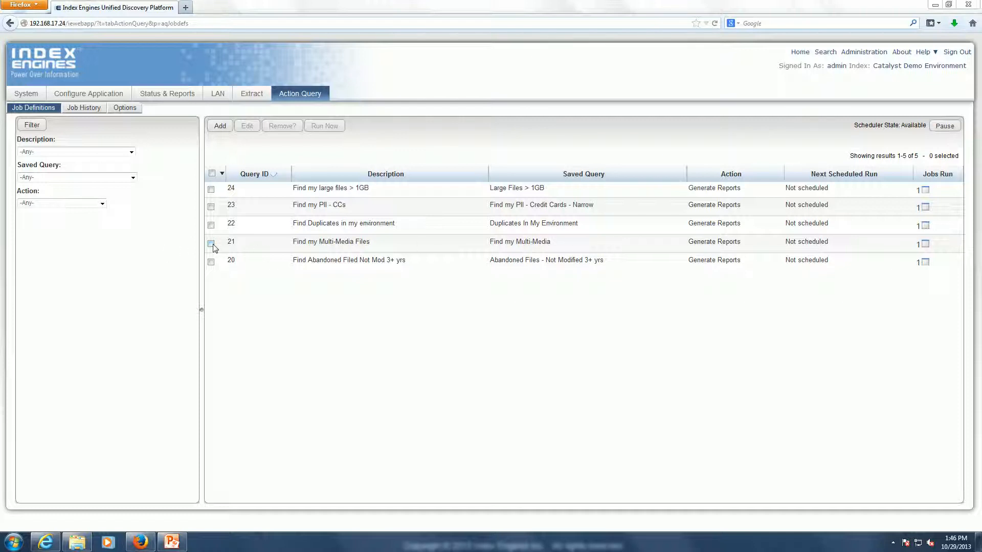
pyautogui.click(210, 243)
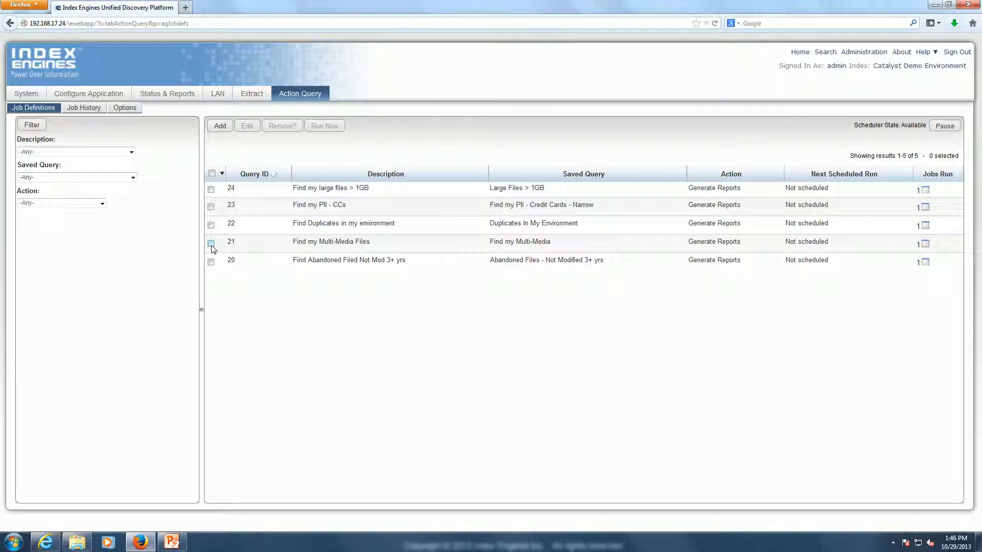
pyautogui.click(211, 244)
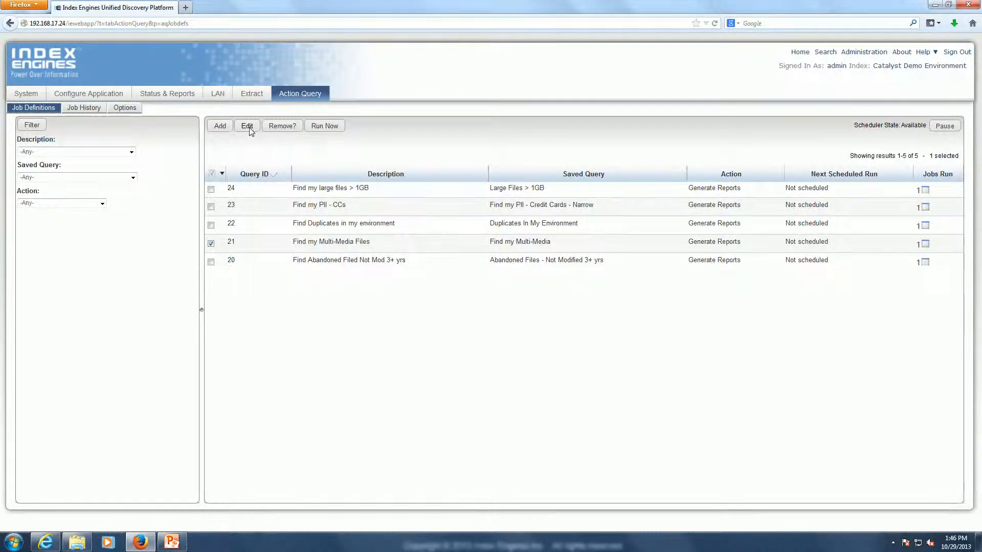
pyautogui.click(246, 126)
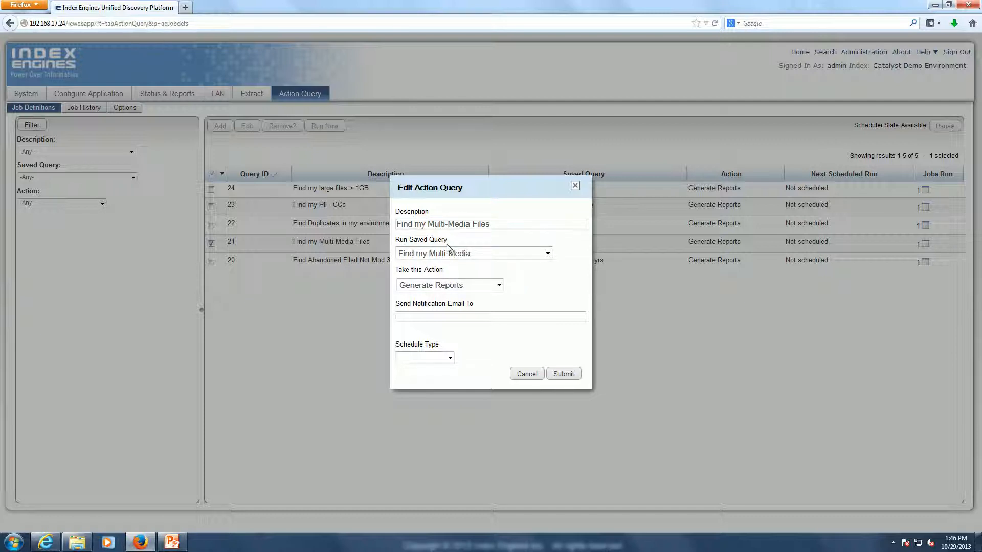
pyautogui.moveTo(460, 266)
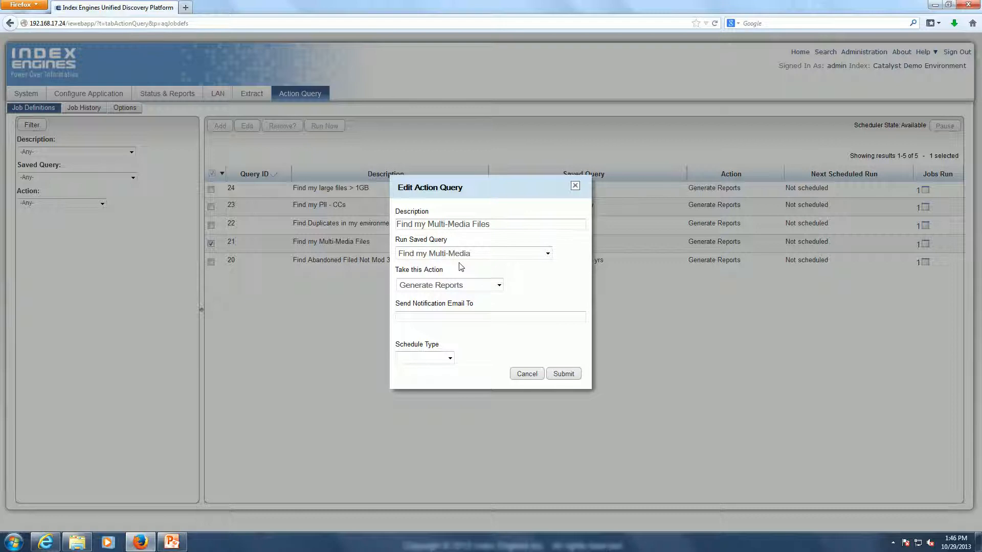
# Reselect Generate Reports as the query's action, leaving notification email and schedule unset.
pyautogui.click(498, 285)
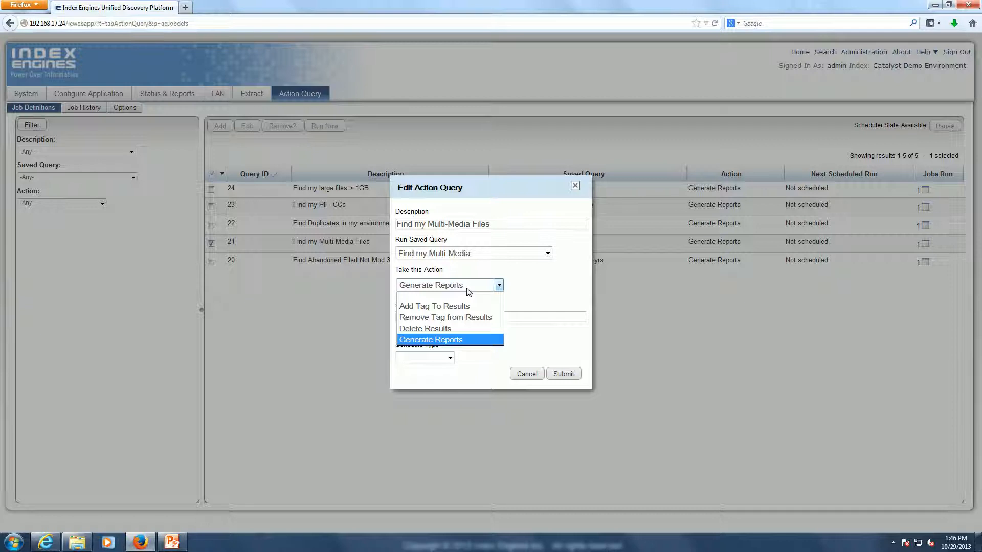
pyautogui.click(430, 340)
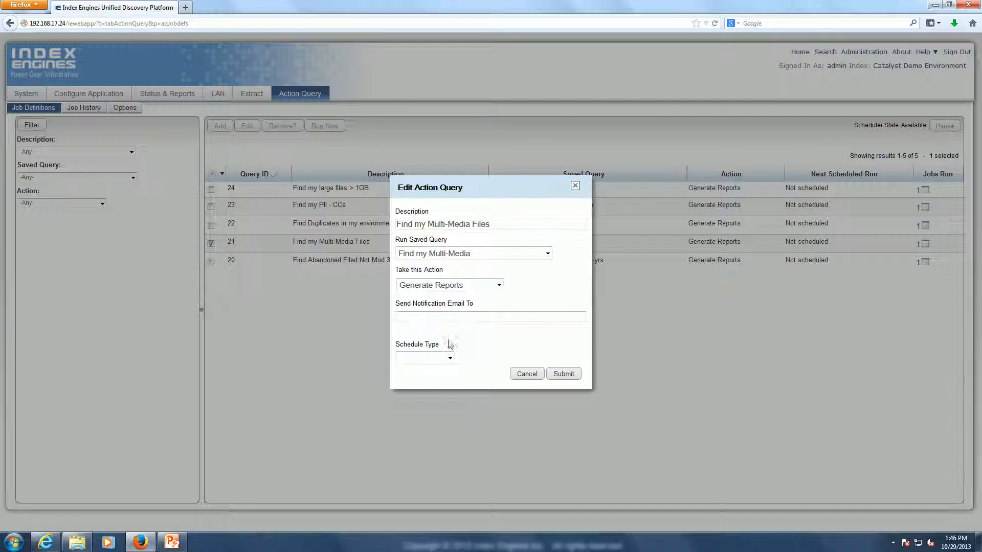
pyautogui.click(490, 316)
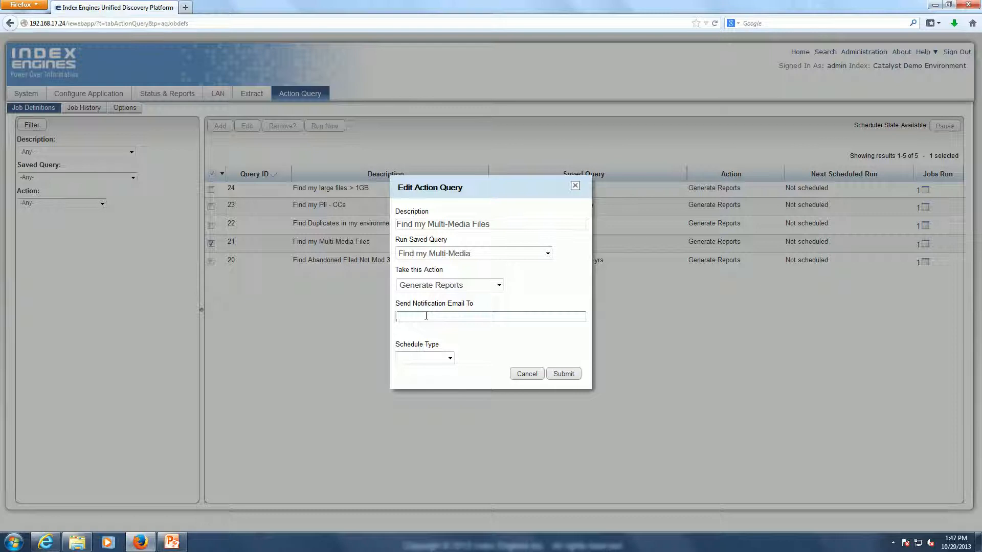
# Choose Run Weekly as the schedule type, then close the editor without submitting.
pyautogui.click(450, 357)
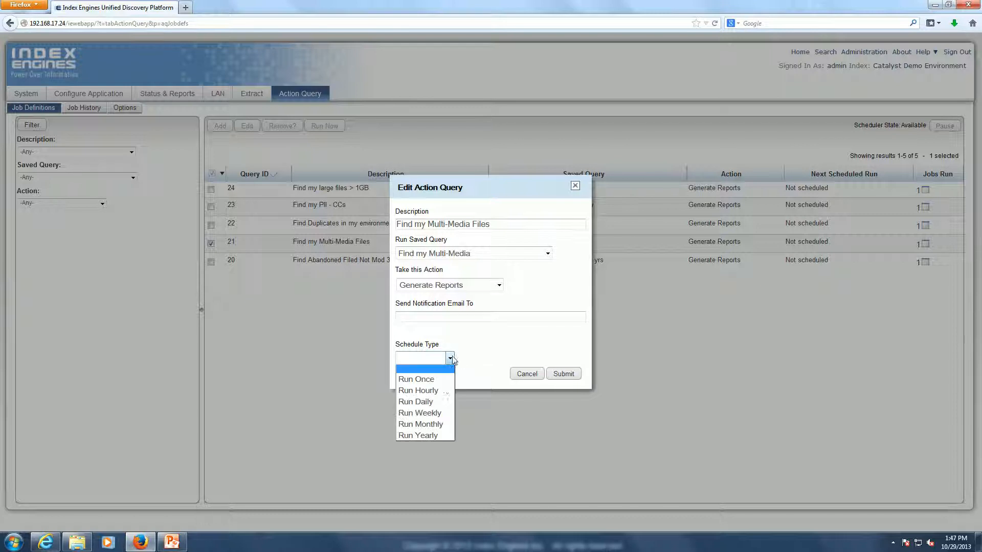
pyautogui.click(419, 412)
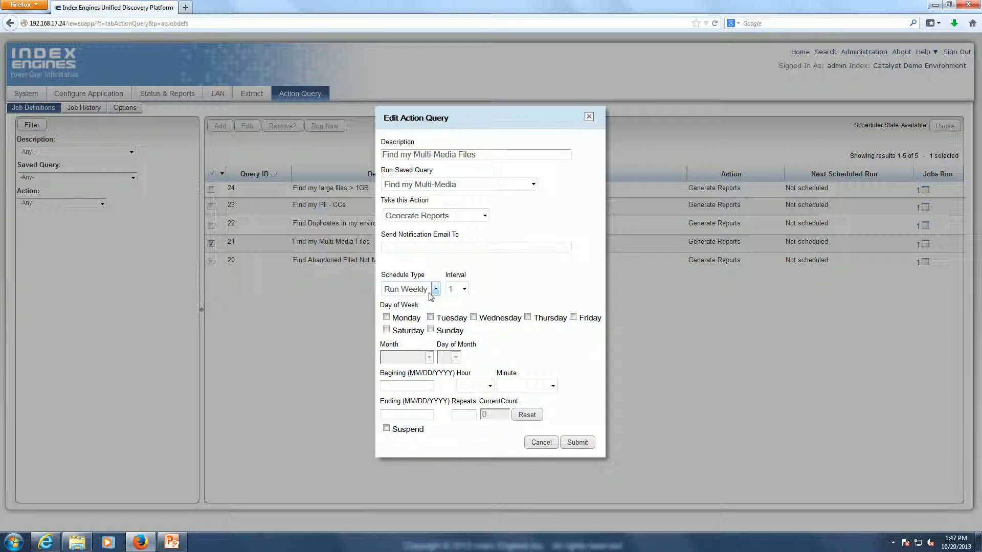
pyautogui.click(436, 288)
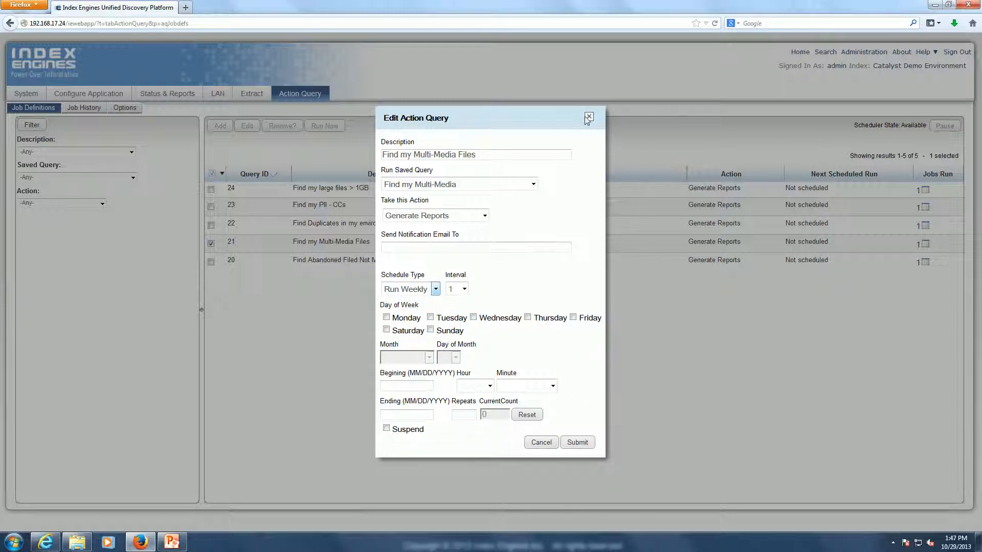
pyautogui.click(586, 119)
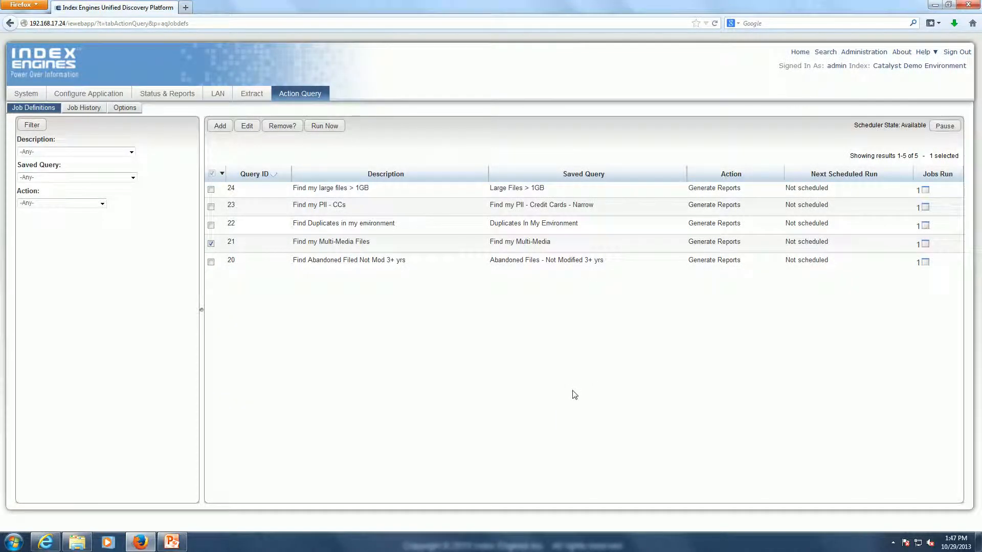
# Deselect query 21, switch to Job History and select run 52 (Done, 18 documents).
pyautogui.click(211, 243)
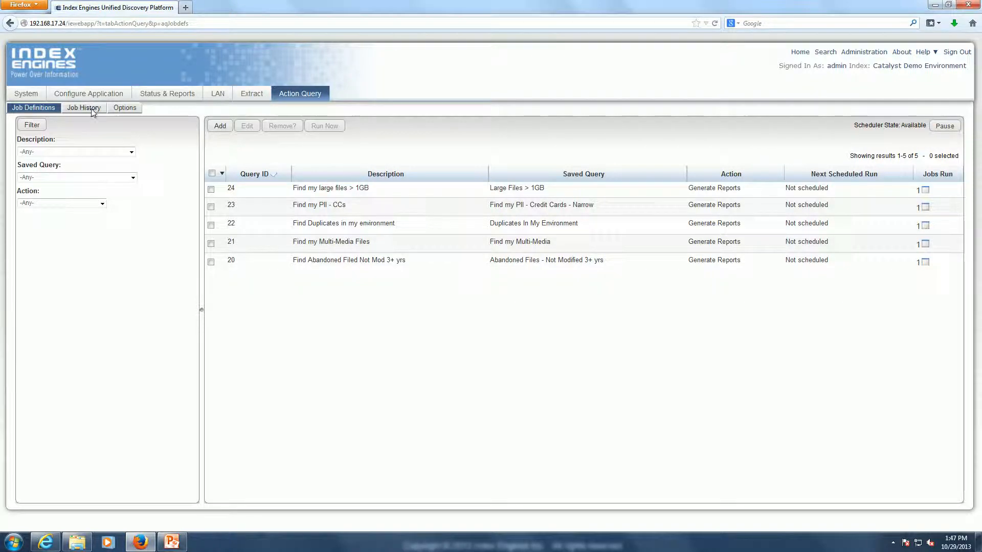
pyautogui.click(83, 107)
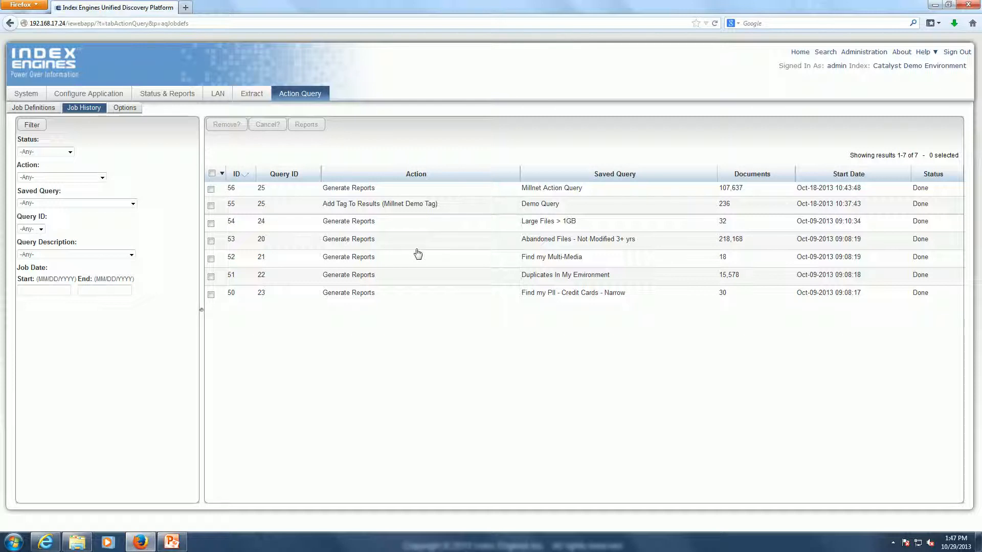
pyautogui.moveTo(381, 263)
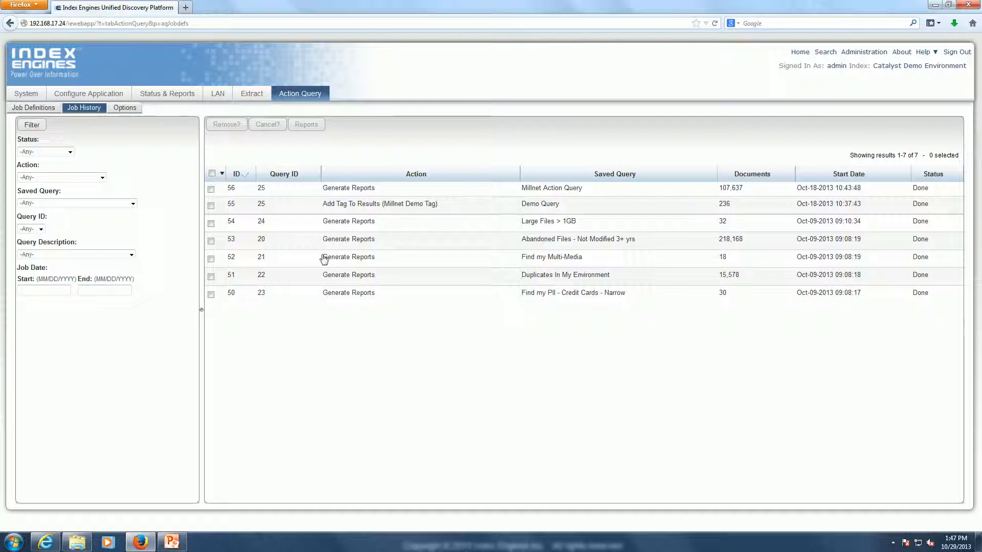
pyautogui.moveTo(869, 261)
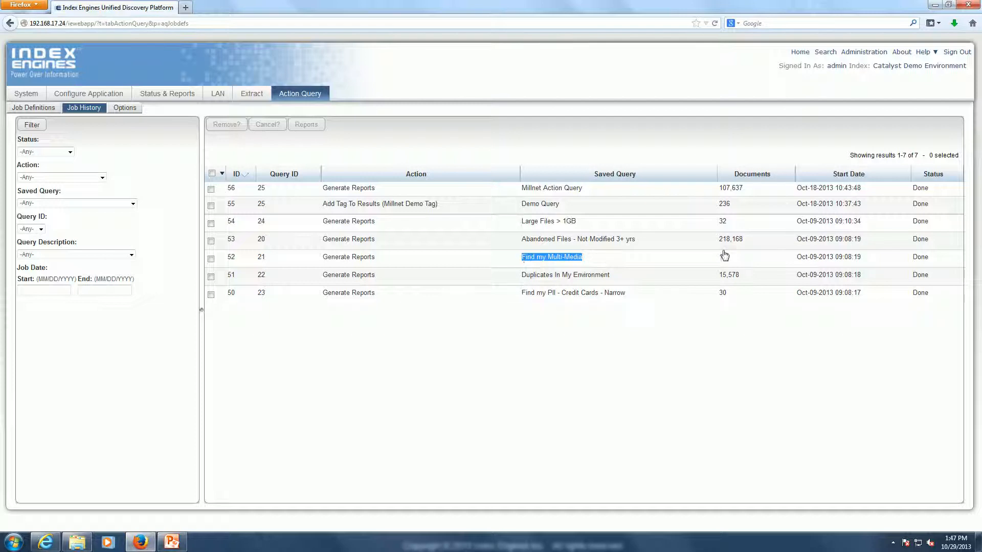
pyautogui.click(211, 256)
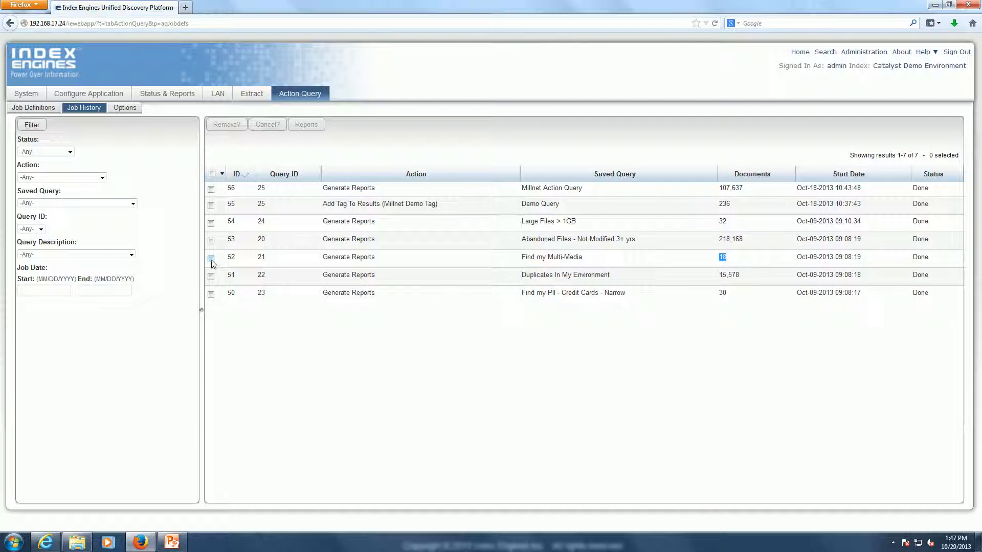
pyautogui.click(210, 256)
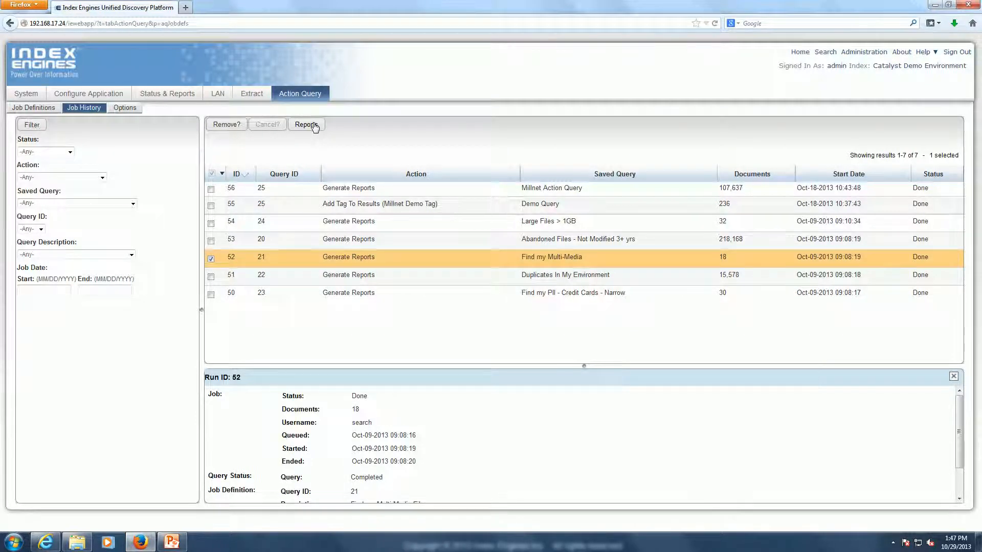
pyautogui.click(306, 125)
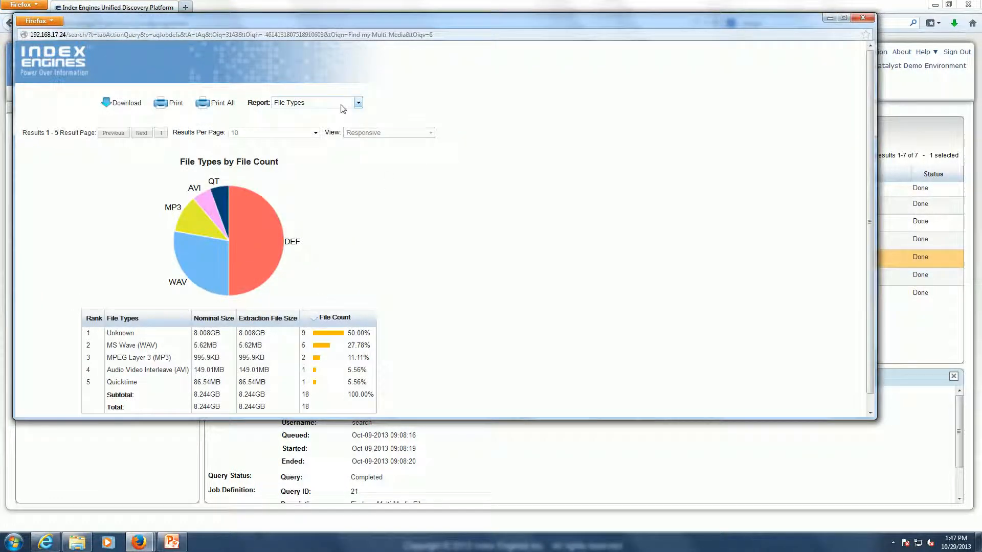
pyautogui.click(358, 102)
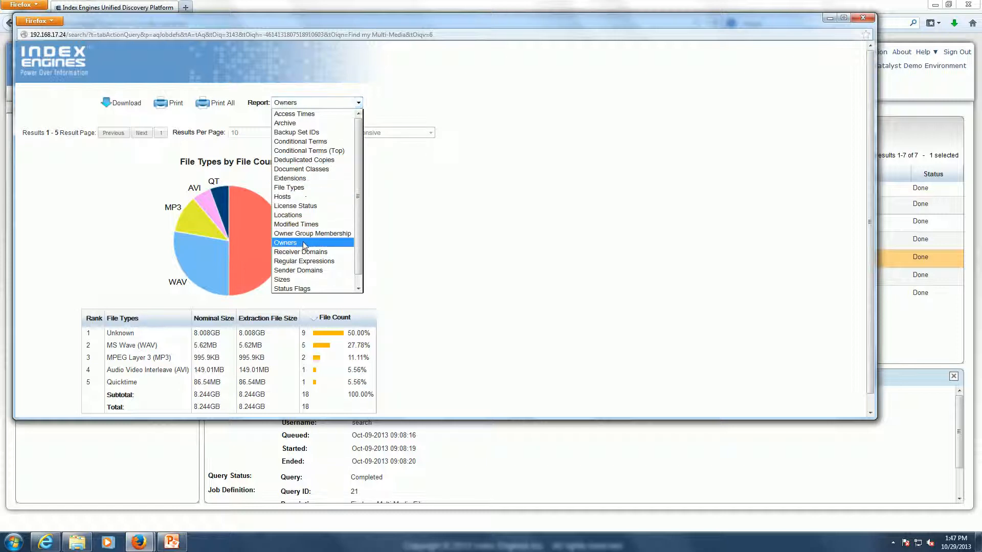
pyautogui.click(285, 242)
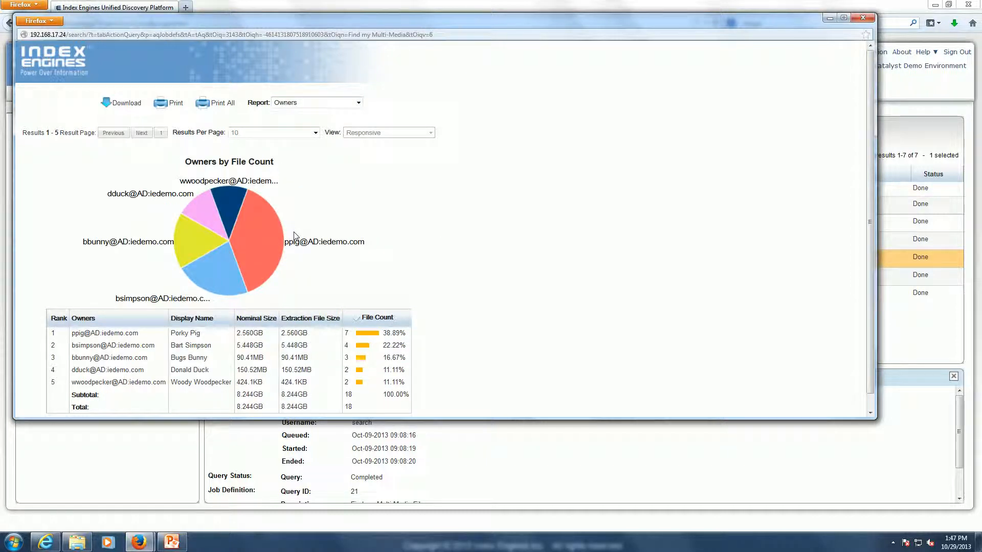
pyautogui.moveTo(862, 18)
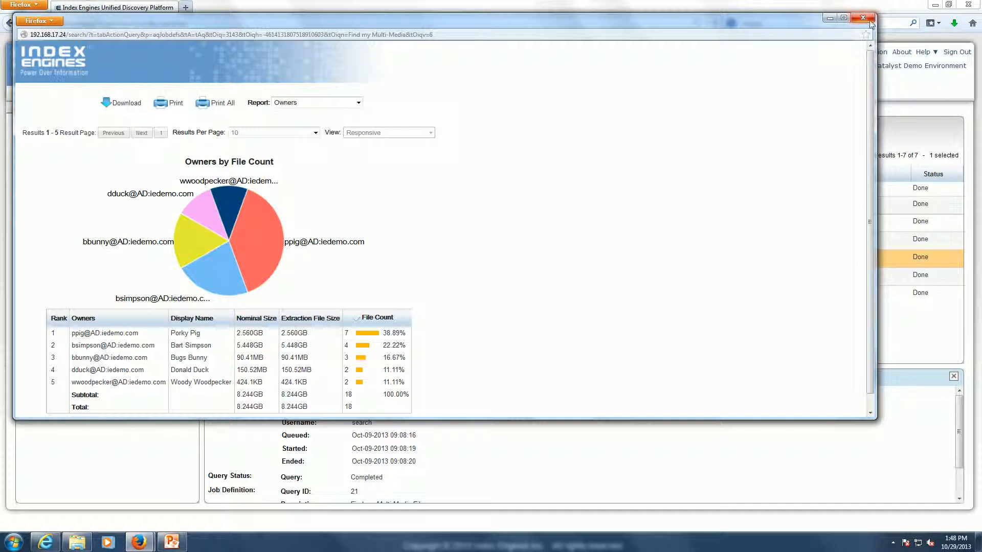
pyautogui.click(862, 17)
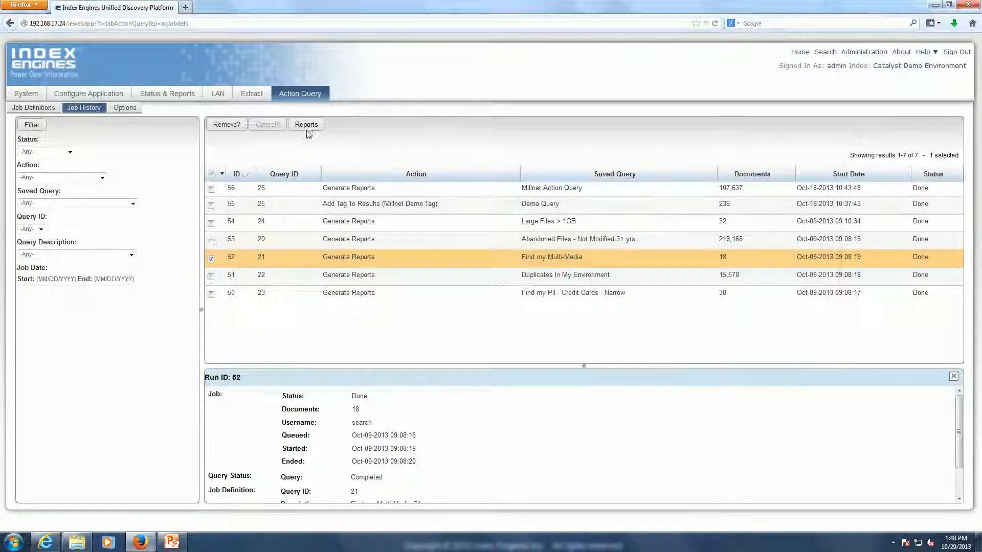
# Reopen run 52's report window showing File Types by File Count.
pyautogui.click(306, 123)
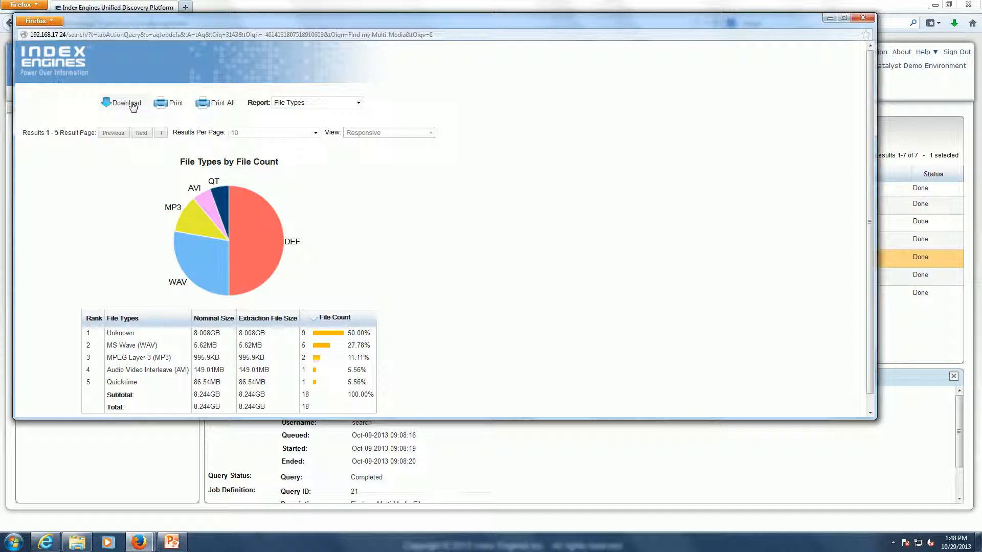
pyautogui.moveTo(138, 106)
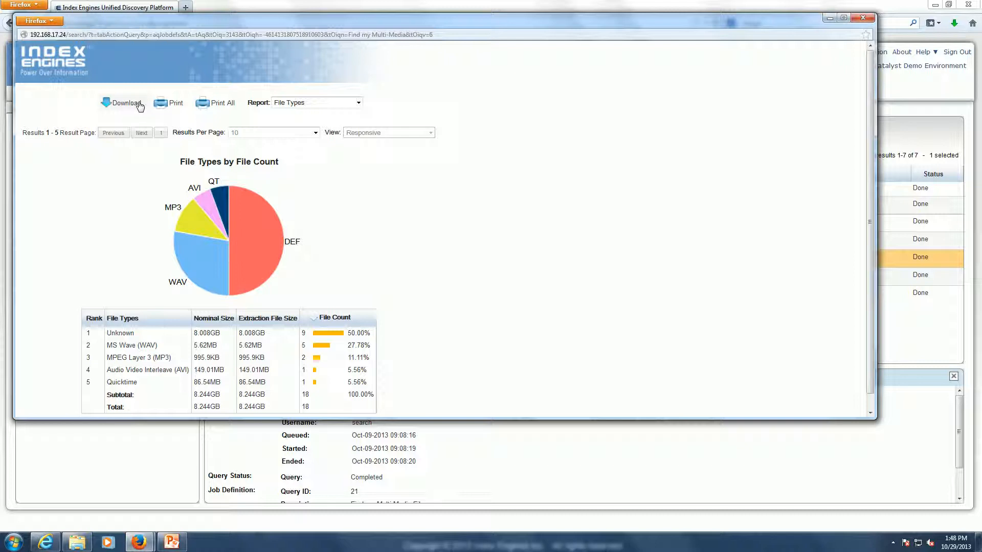
pyautogui.moveTo(146, 141)
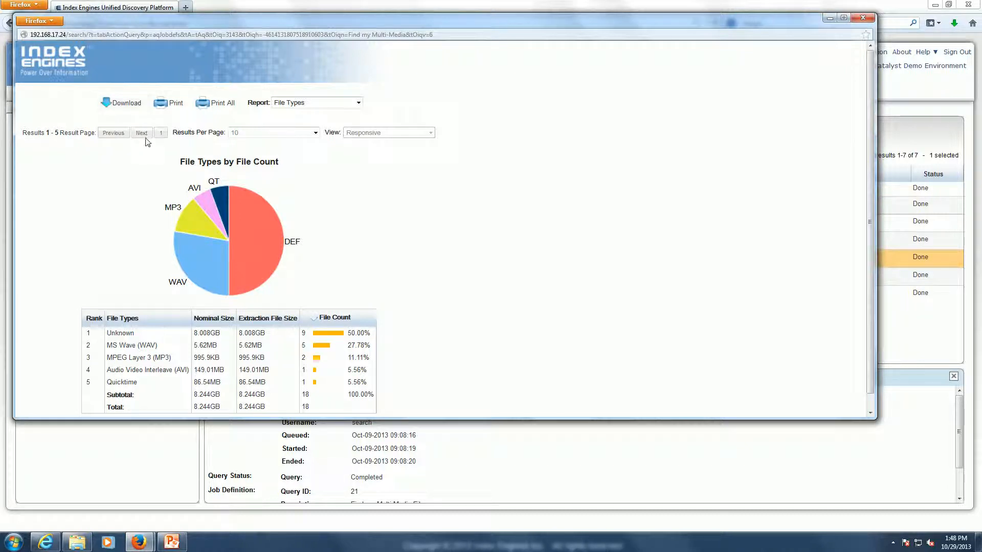